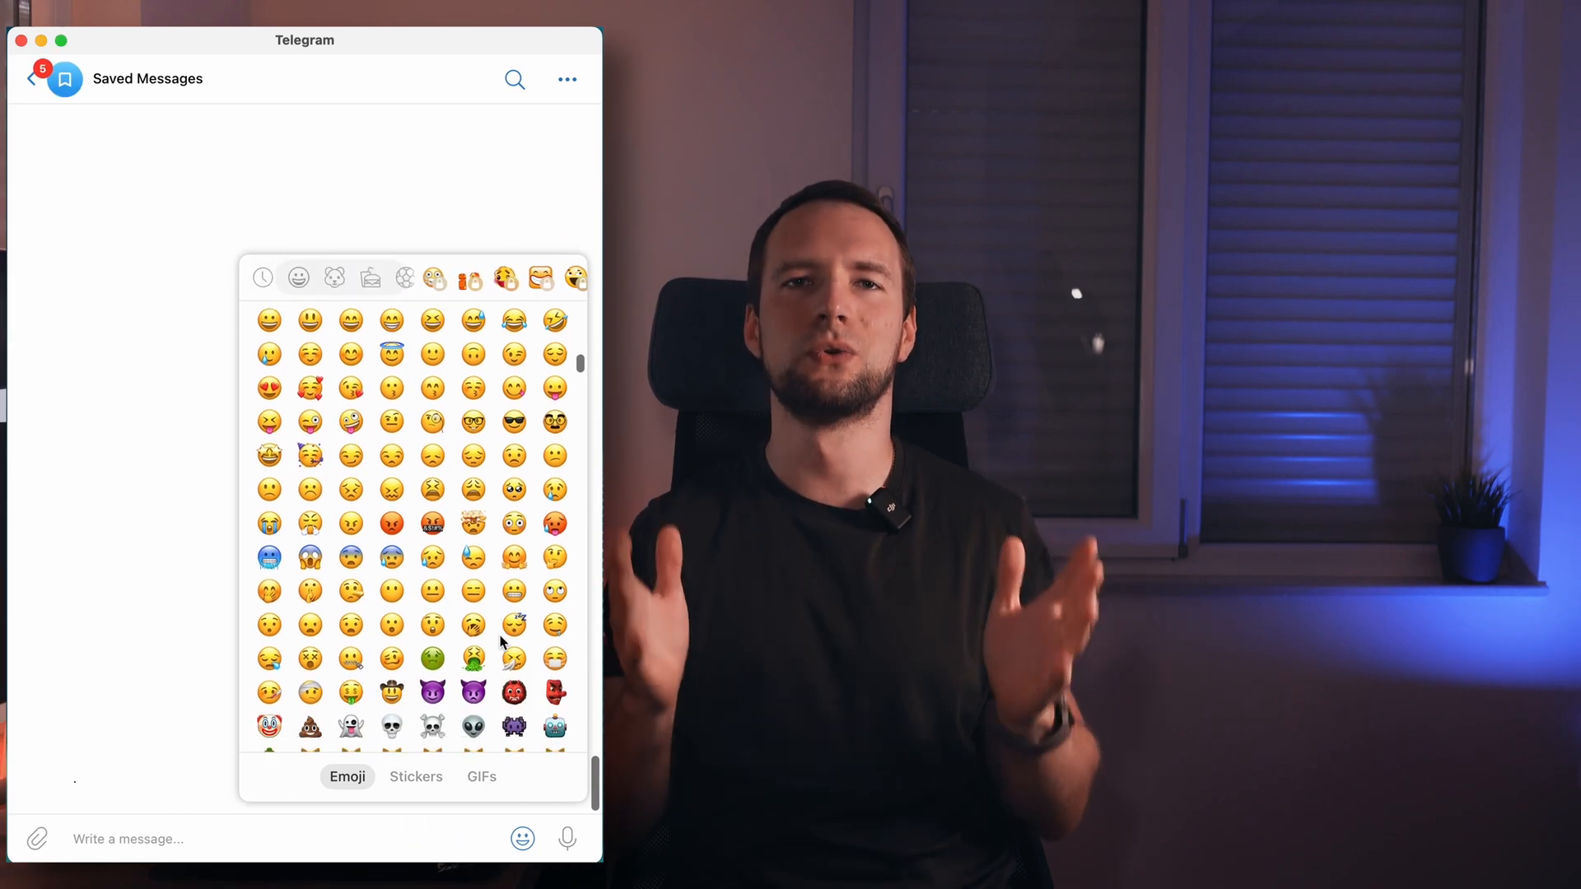
Try to unlock the locked premium emoji pack, then dismiss the premium subscription offer
{"action": "scroll", "scroll_direction": "down", "scroll_amount": 3}
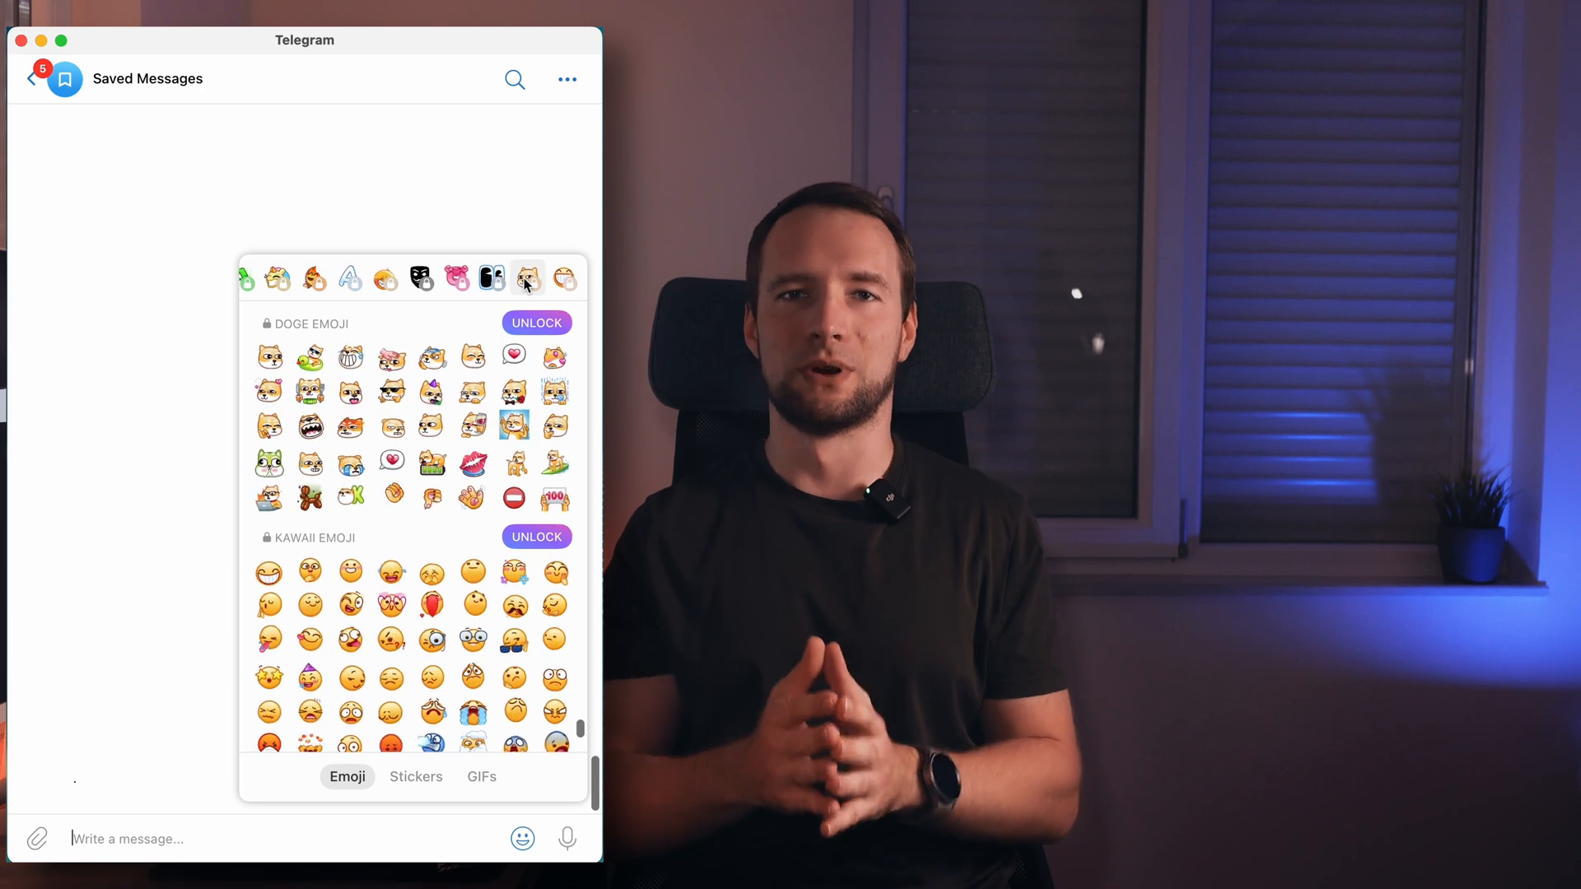
{"action": "left_click", "coordinate": [536, 323]}
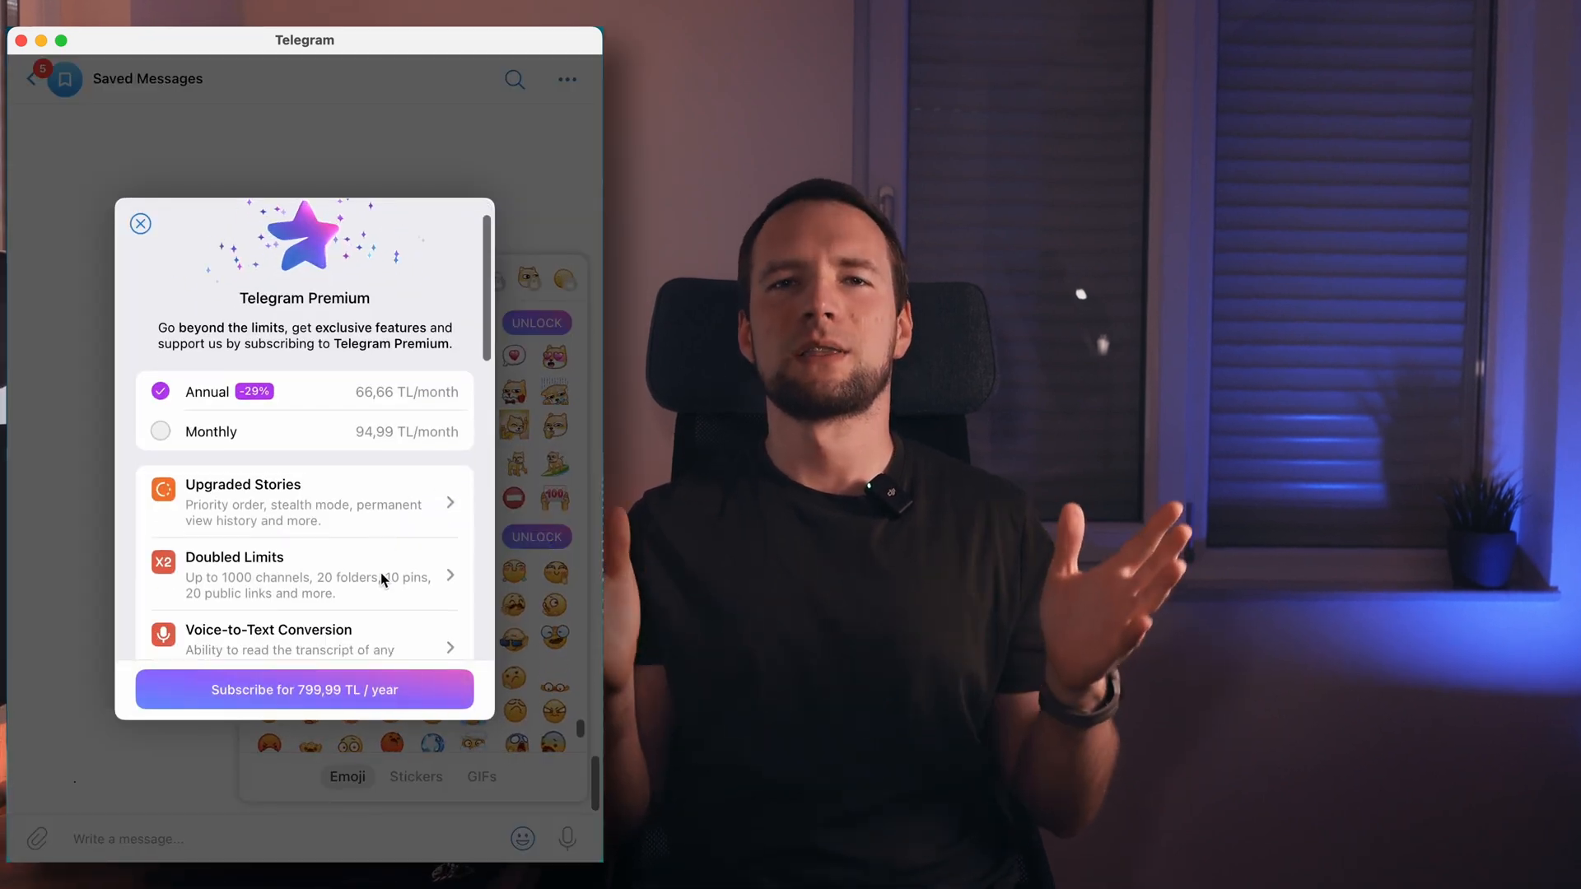
{"action": "left_click", "coordinate": [140, 223]}
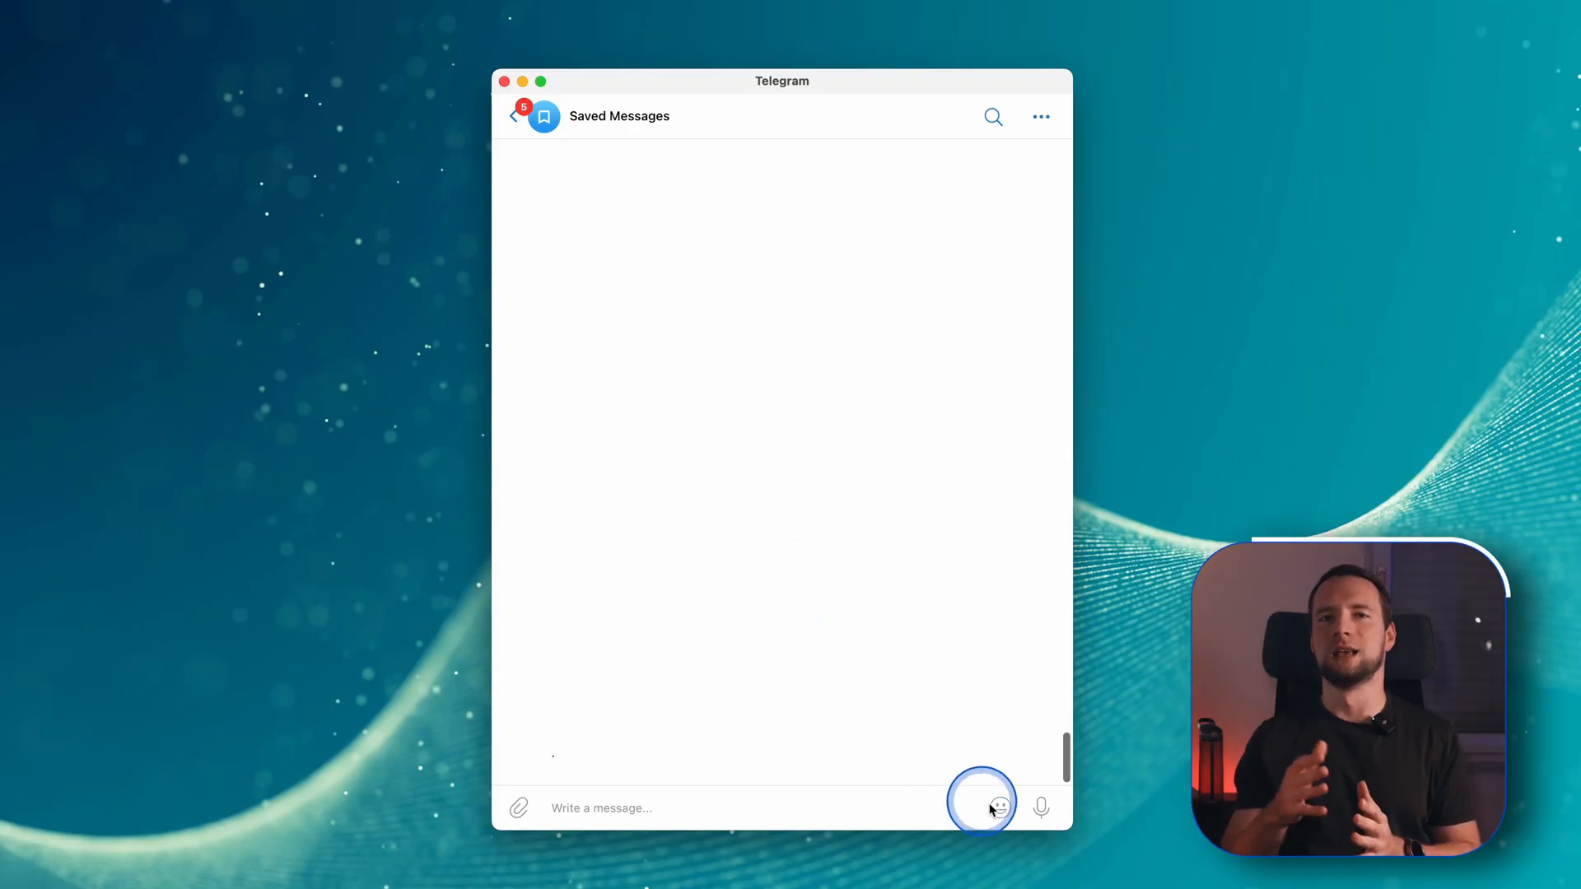
Send the animated thumbs-up from the emoji picker and open the sent message's options
{"action": "left_click", "coordinate": [999, 808]}
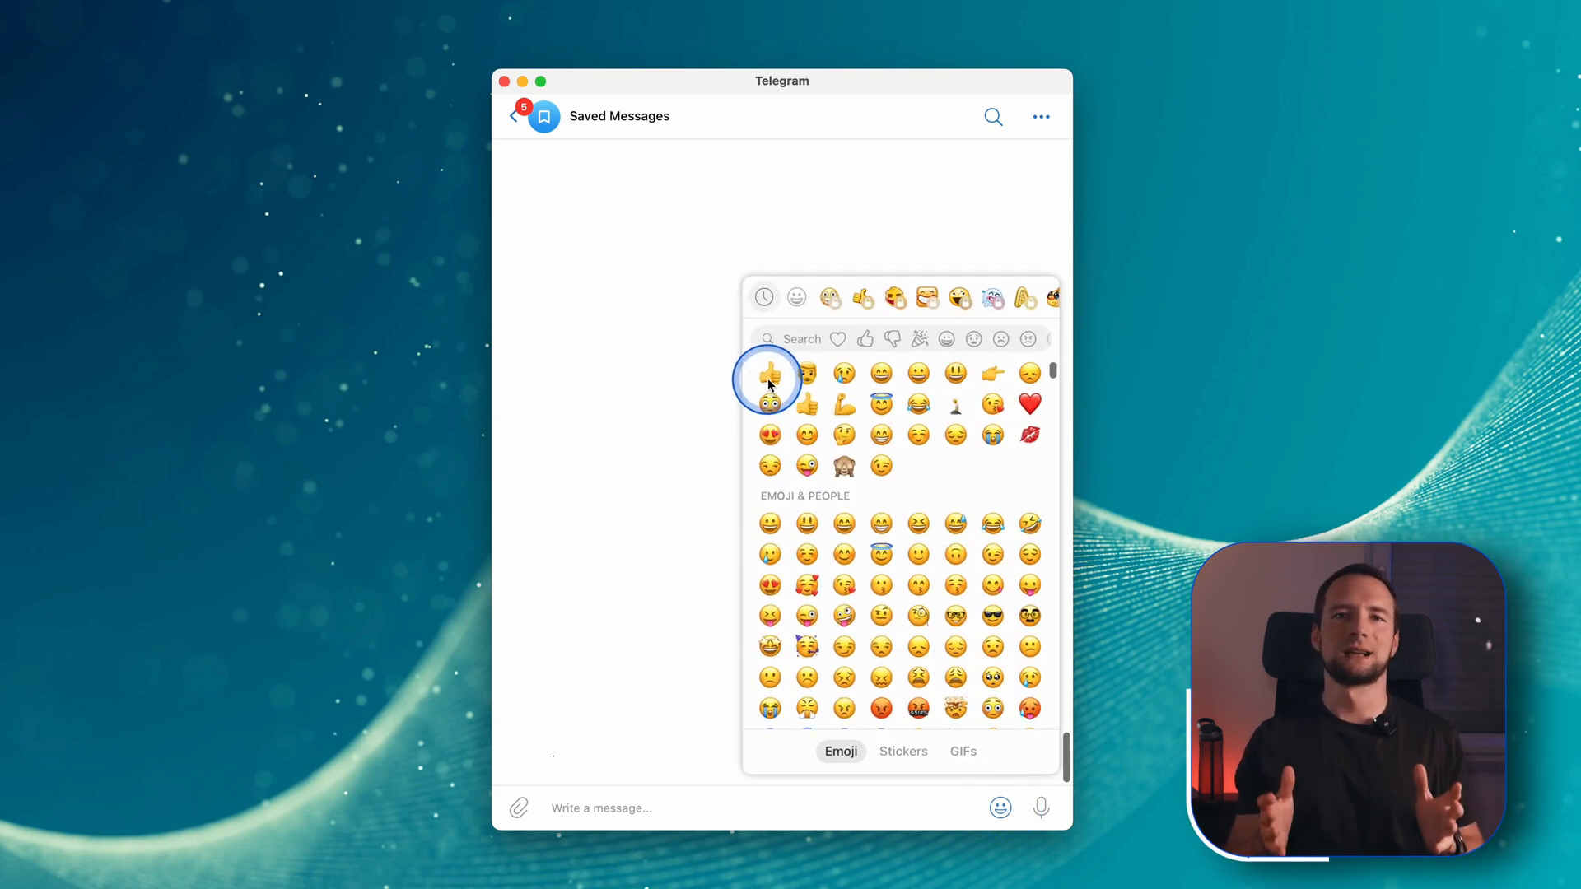
{"action": "left_click", "coordinate": [902, 750]}
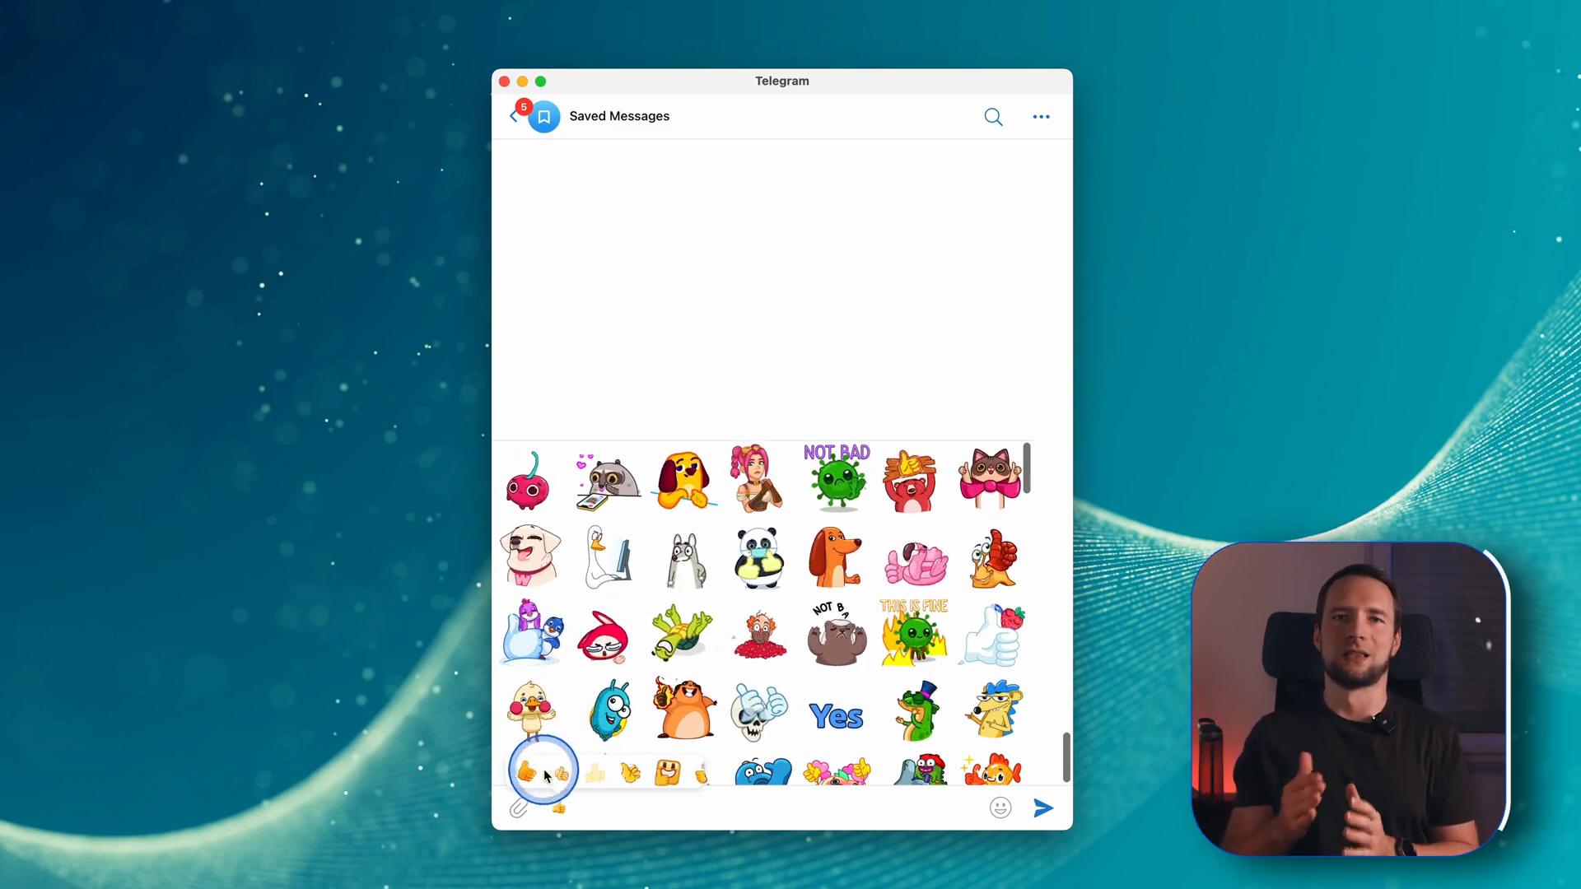
{"action": "left_click", "coordinate": [1000, 806]}
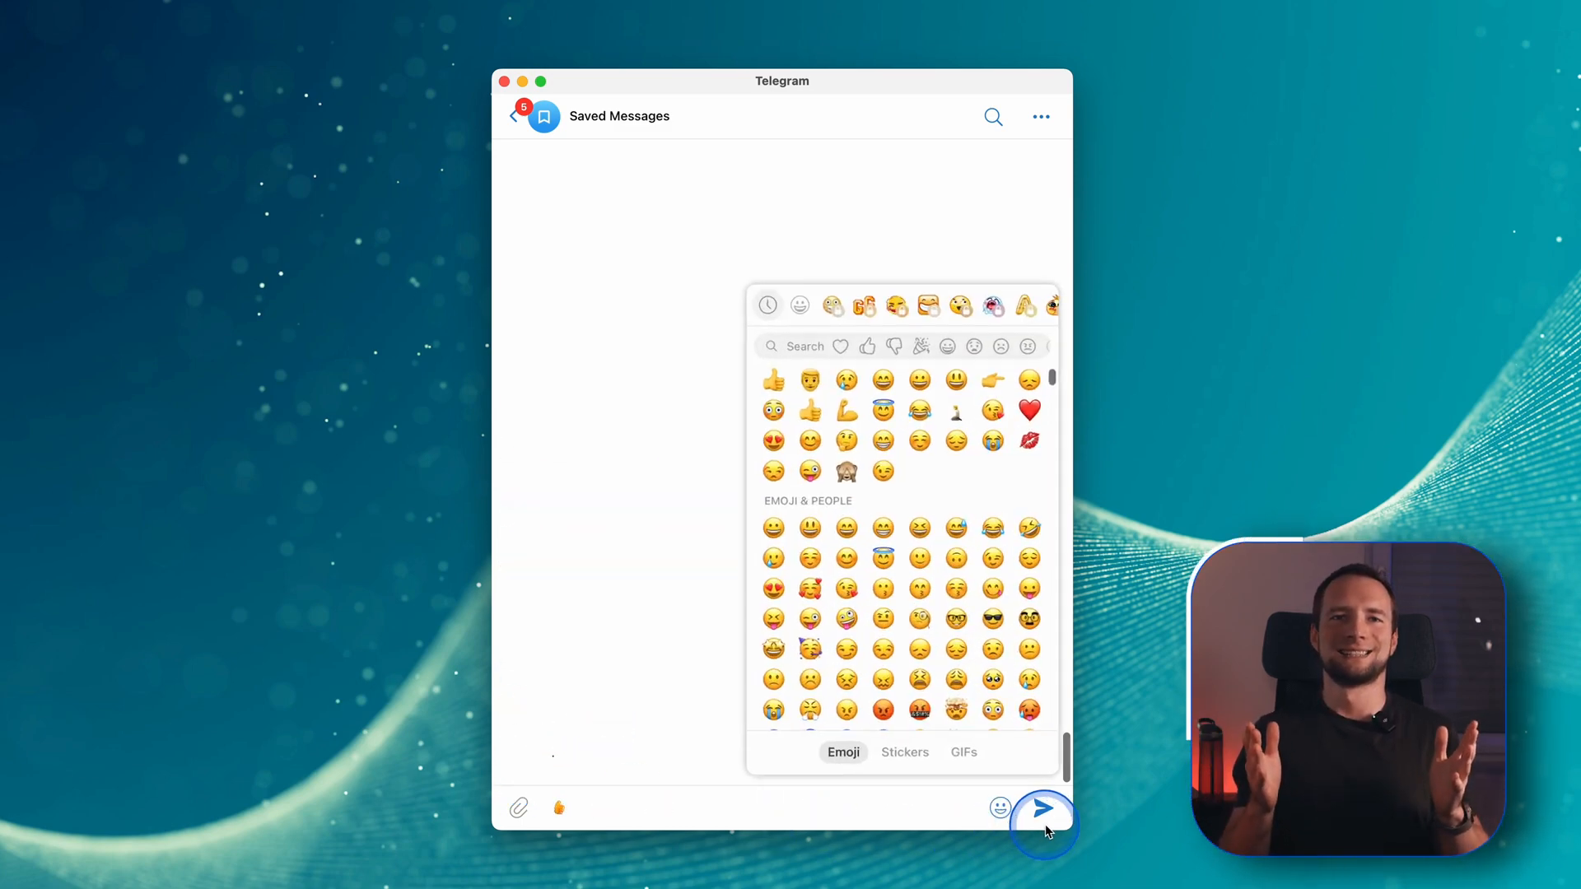
{"action": "left_click", "coordinate": [1043, 808]}
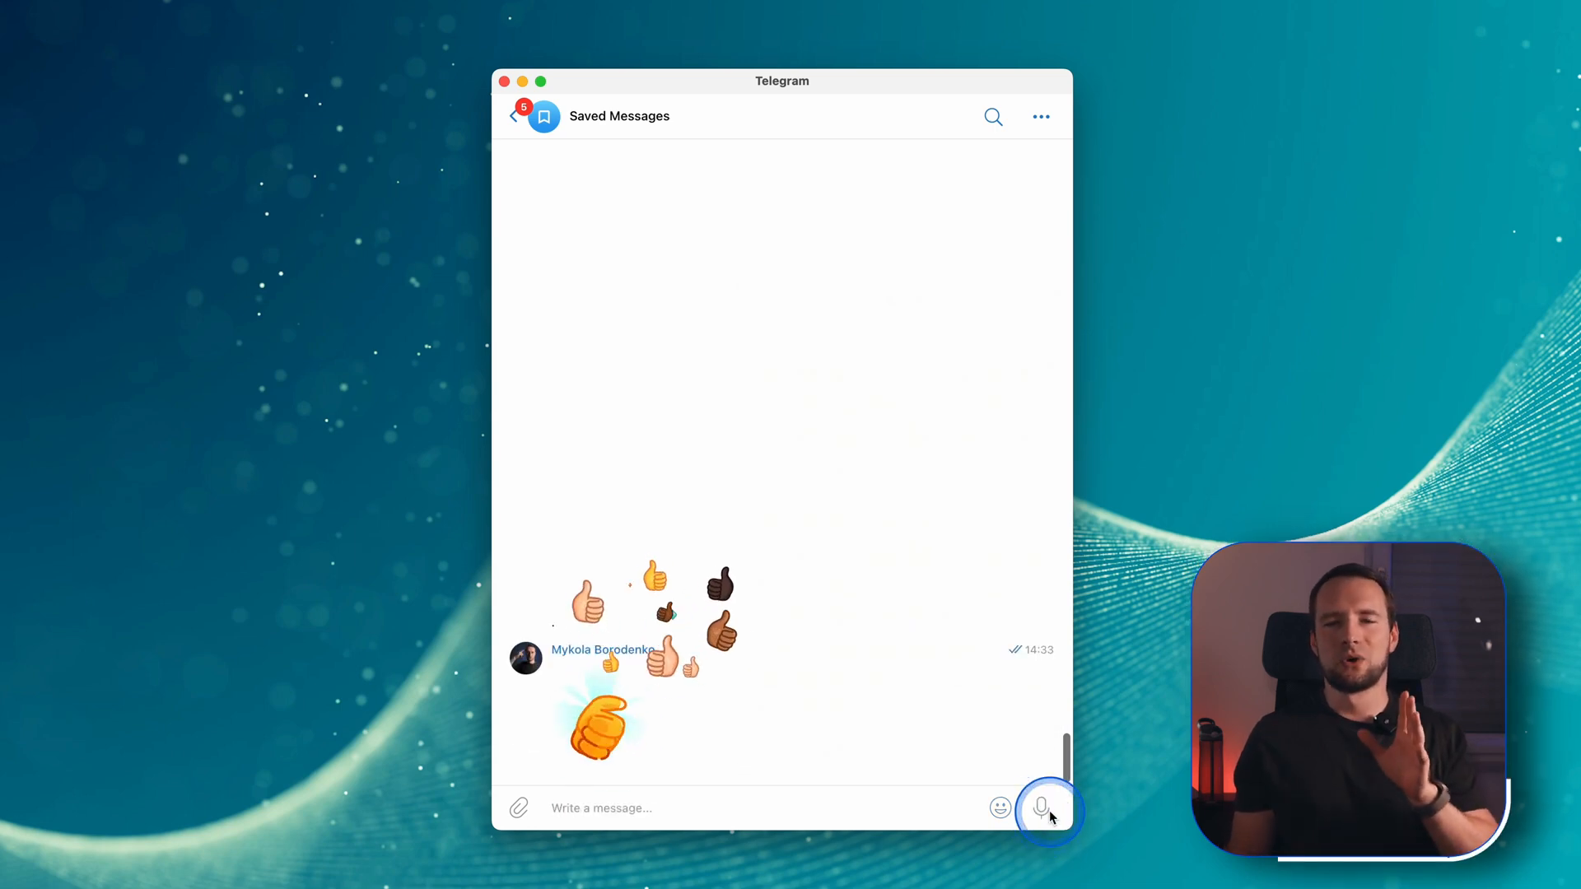
{"action": "right_click", "coordinate": [595, 721]}
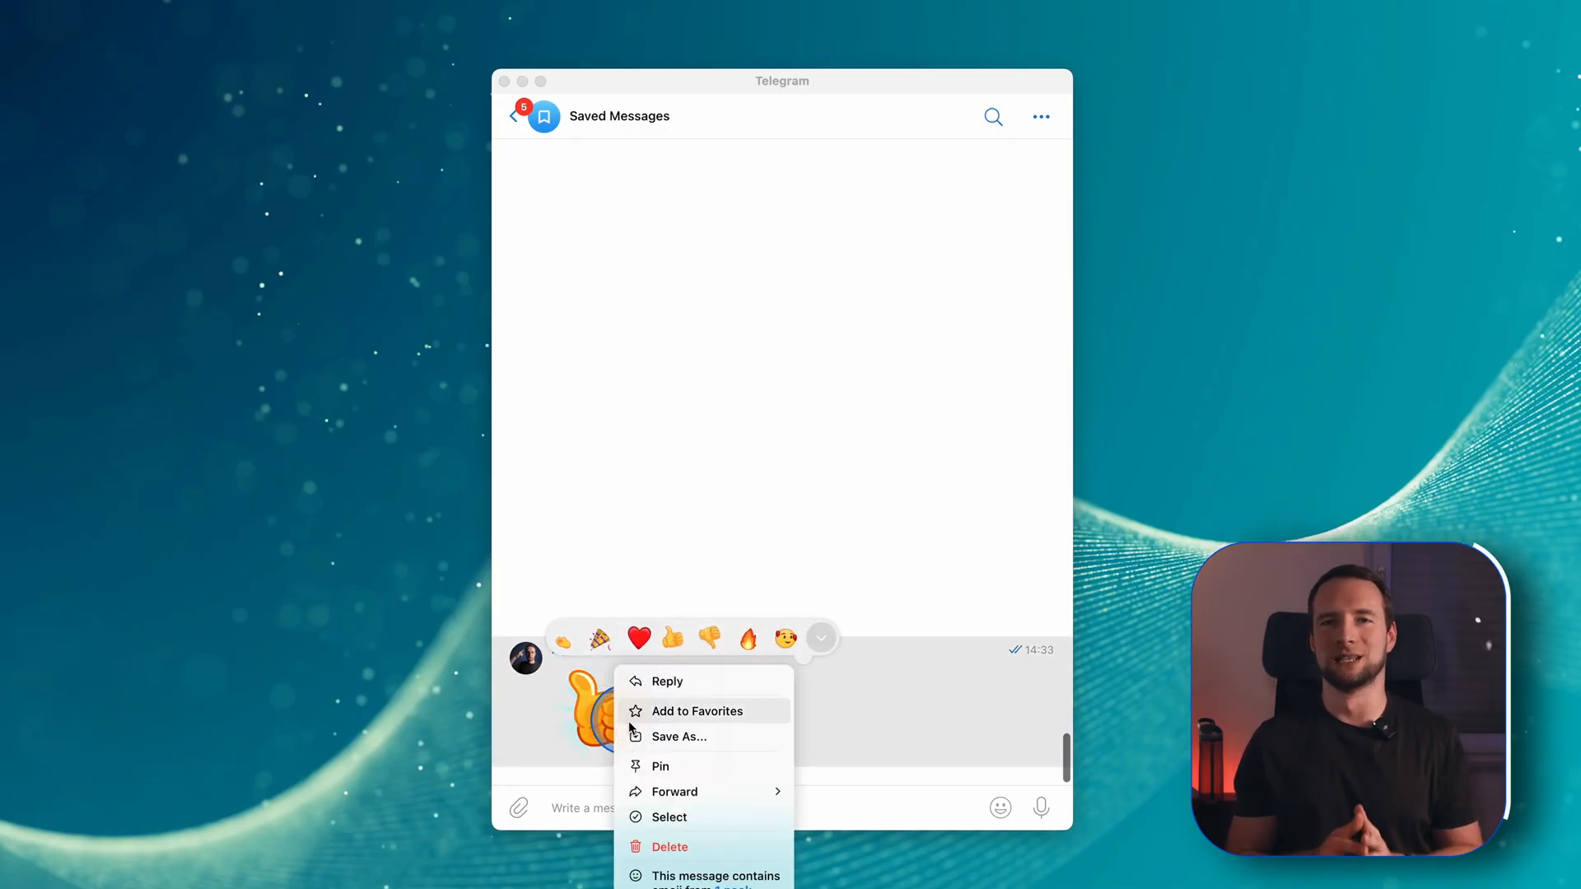
Save the animated thumbs-up sticker as thum.tgs in Downloads
{"action": "left_click", "coordinate": [679, 736]}
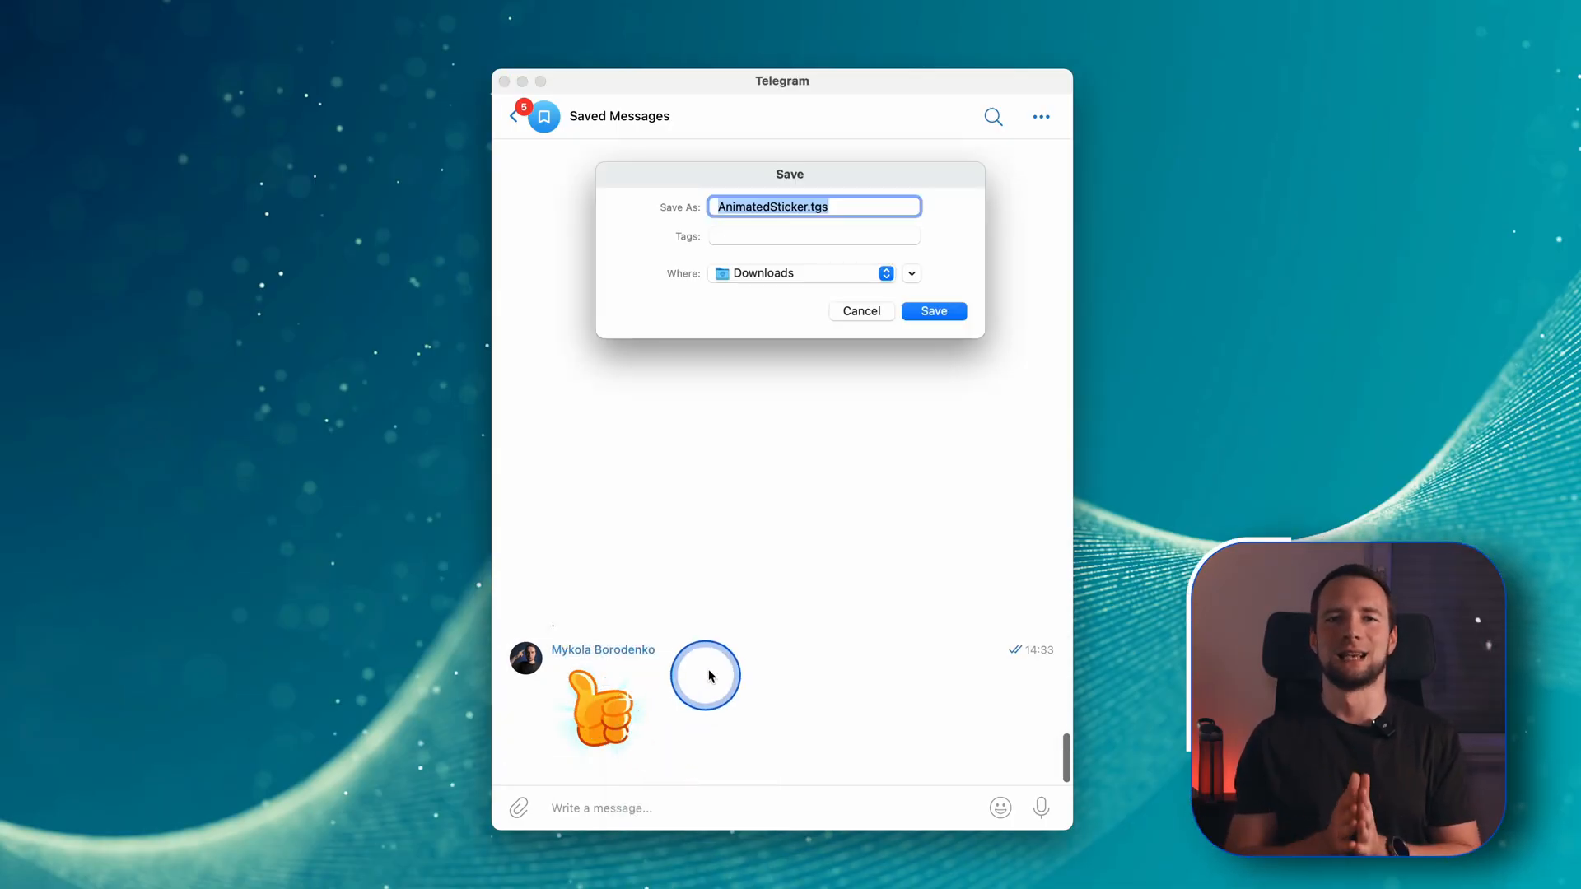
{"action": "type", "text": "thum.tgs"}
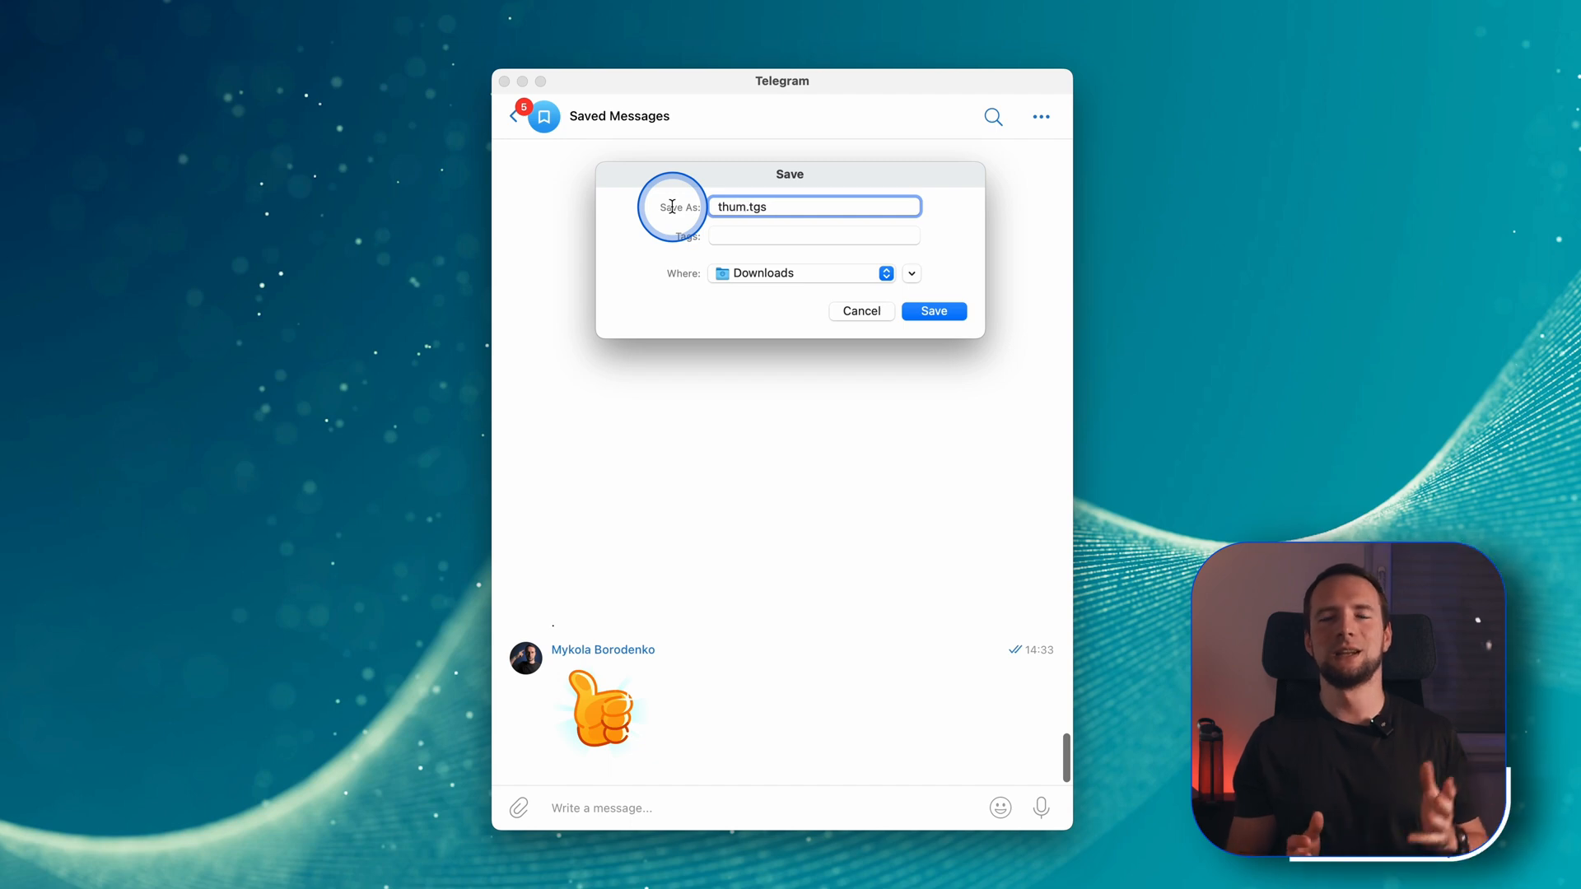
{"action": "left_click", "coordinate": [931, 310]}
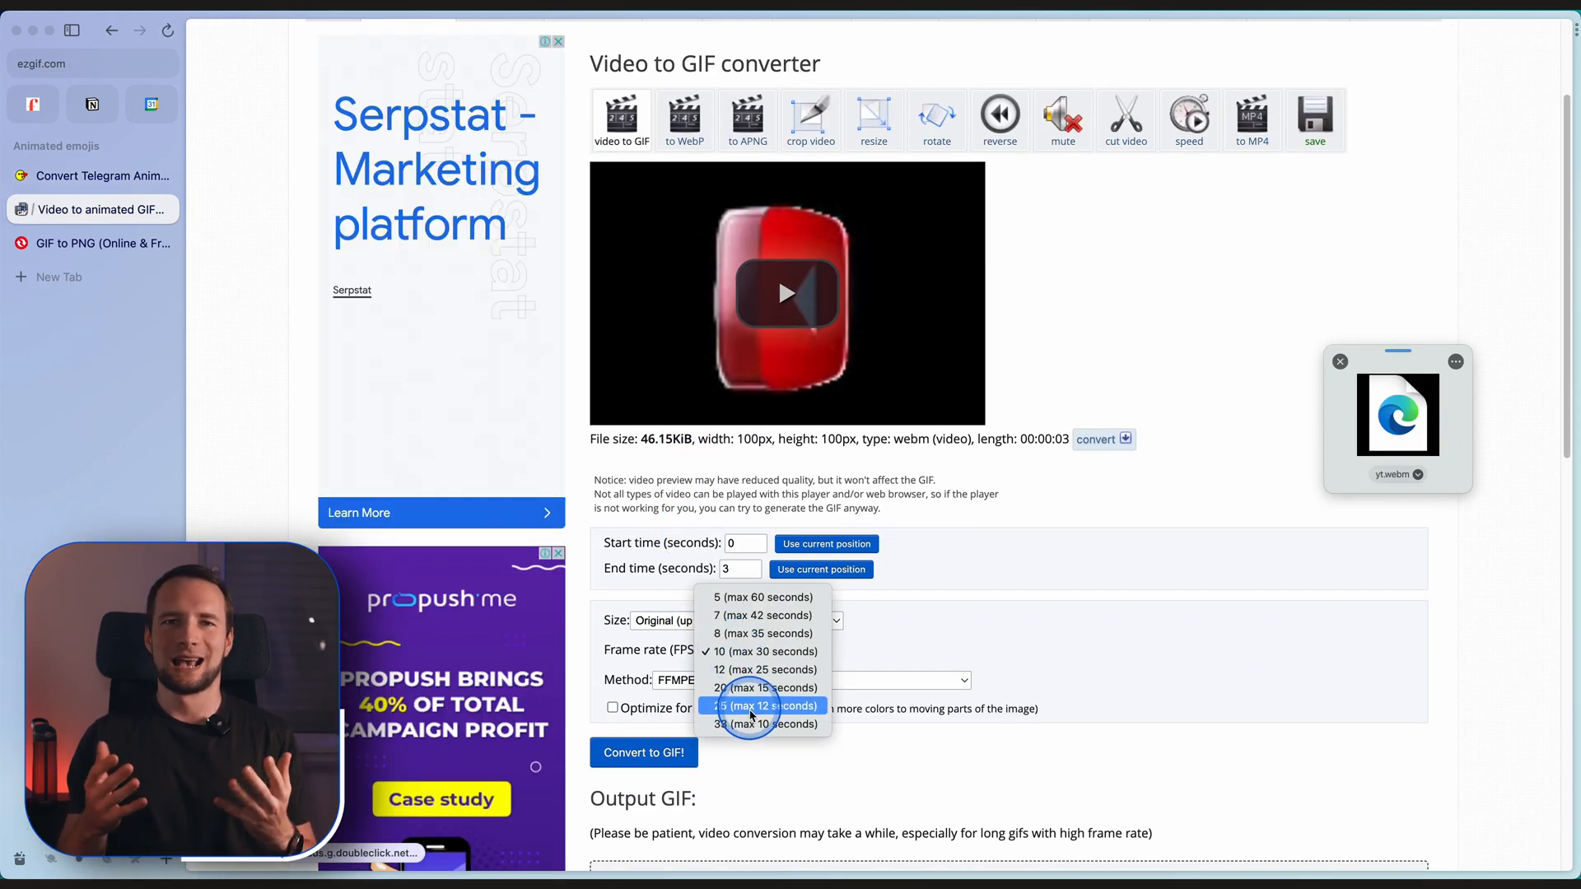
Convert the WebM clip to GIF at 33 fps using Preserve transparency
{"action": "left_click", "coordinate": [763, 724]}
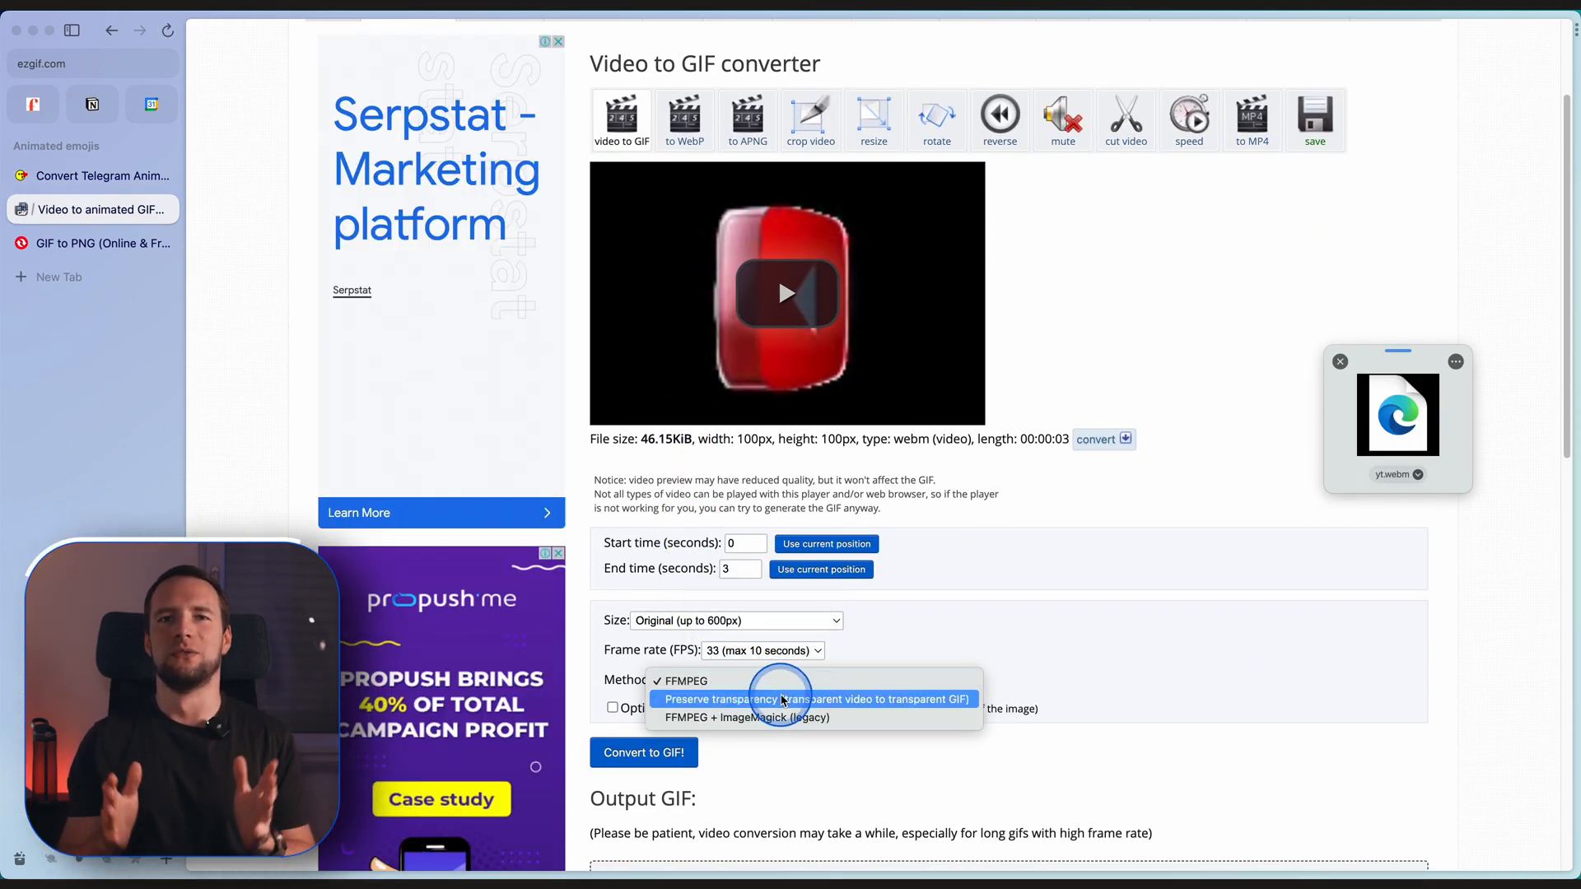
{"action": "left_click", "coordinate": [814, 699]}
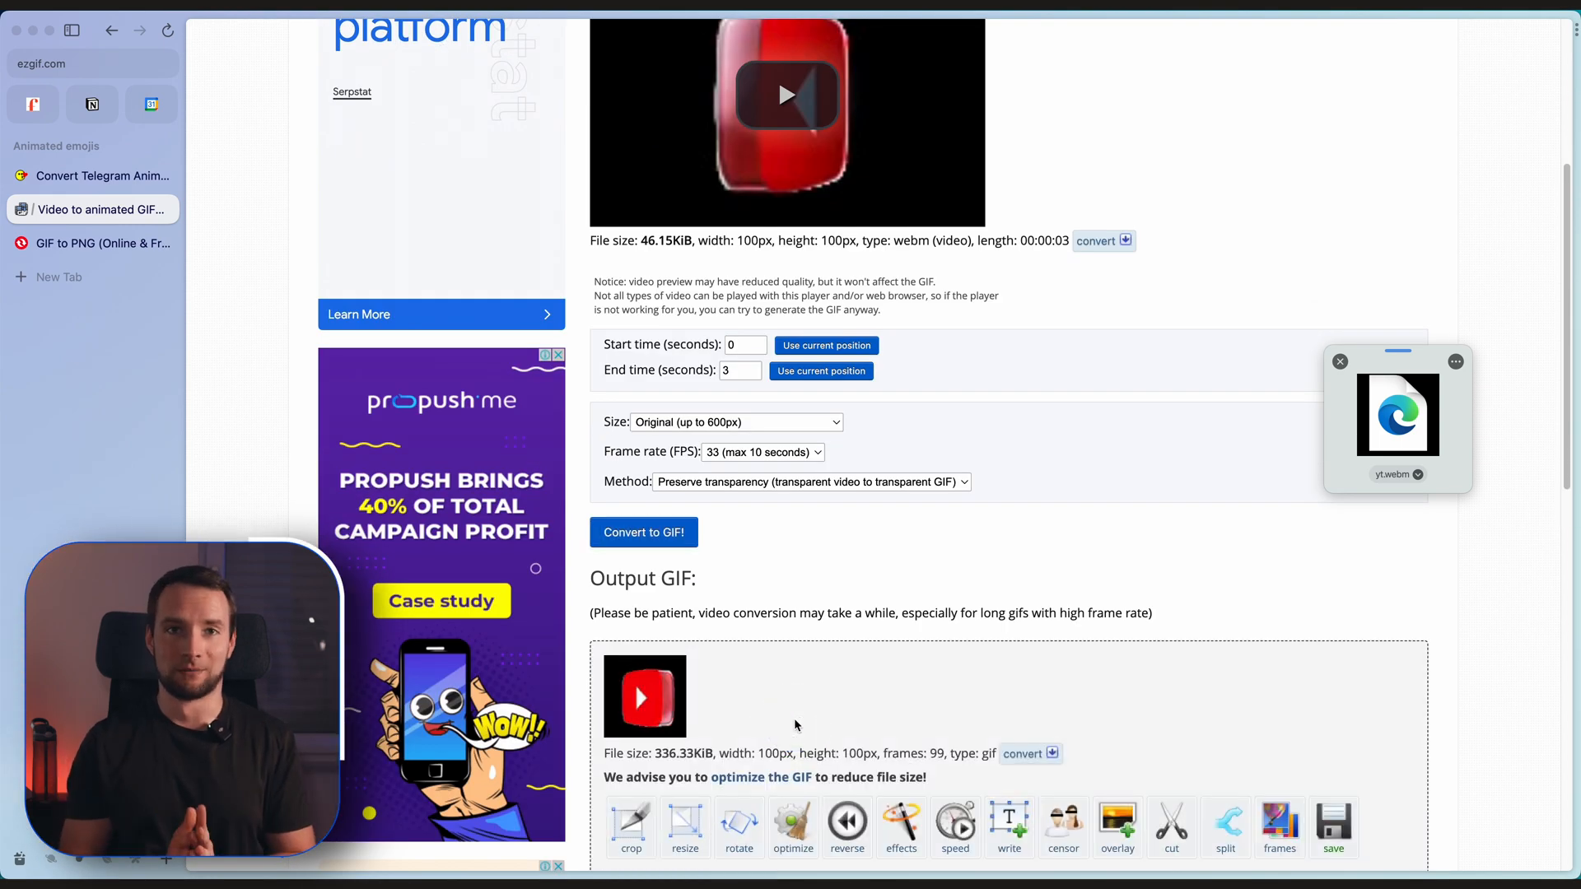
{"action": "left_click", "coordinate": [1332, 801]}
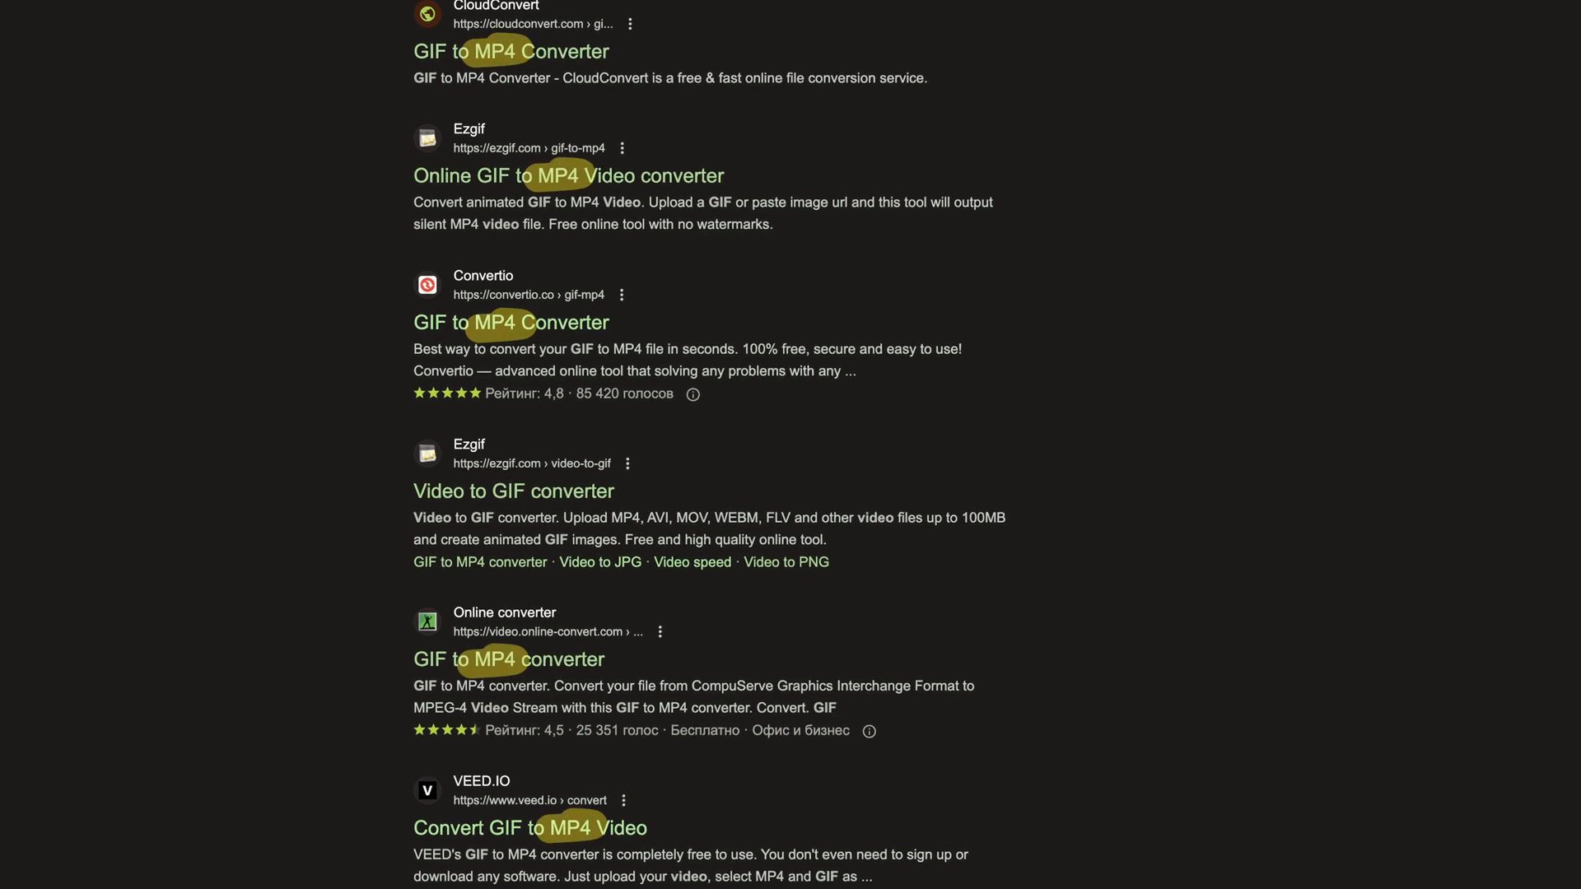
{"action": "scroll", "scroll_direction": "down", "scroll_amount": 3}
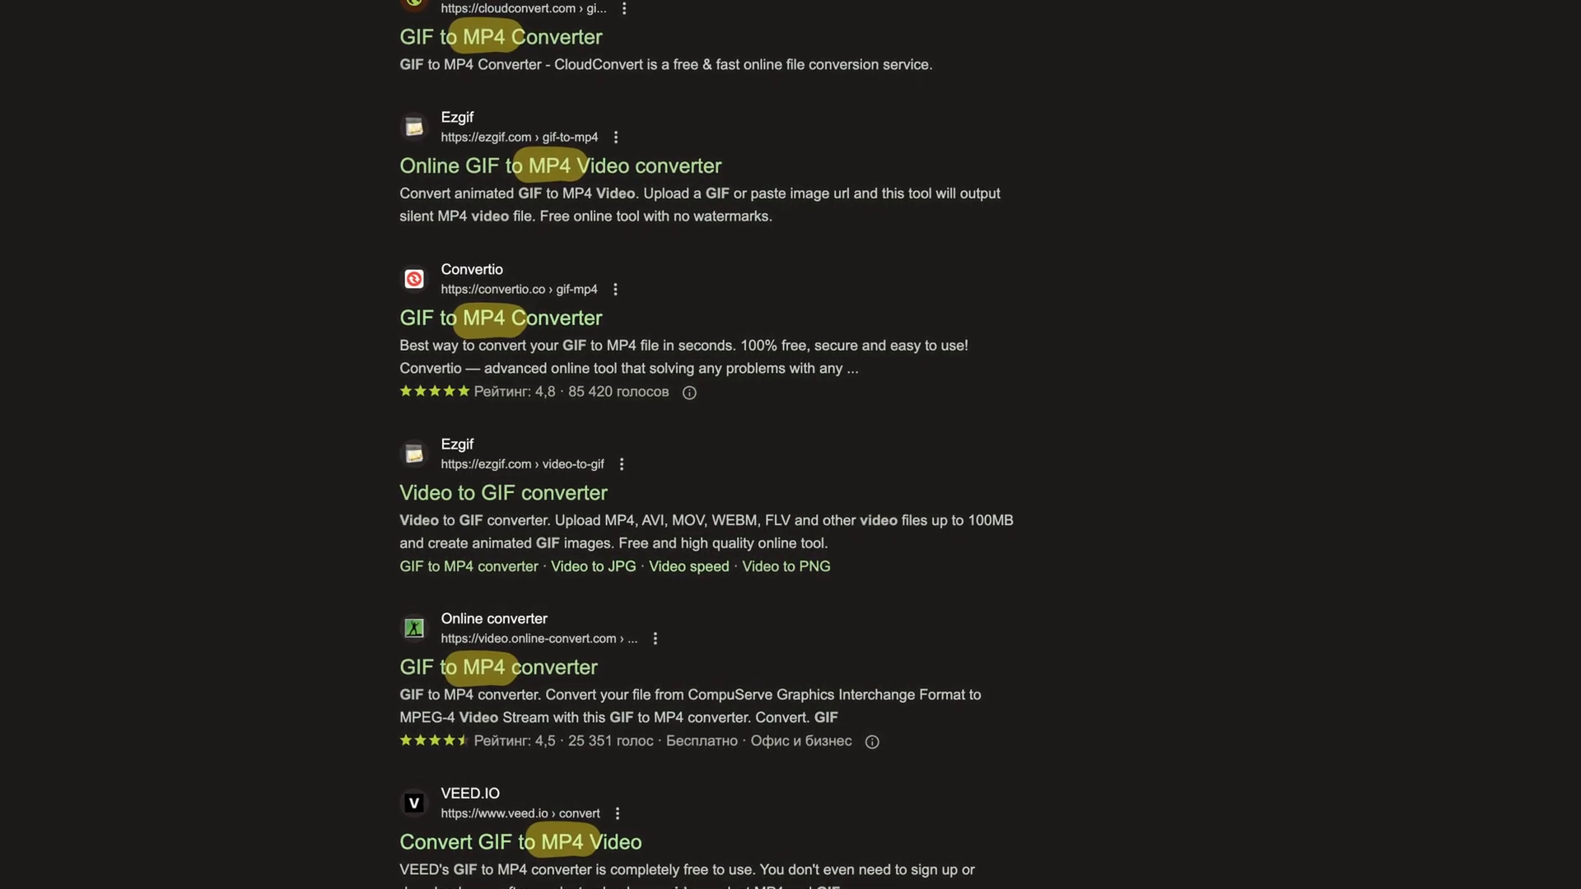
{"action": "scroll", "scroll_direction": "down", "scroll_amount": 3}
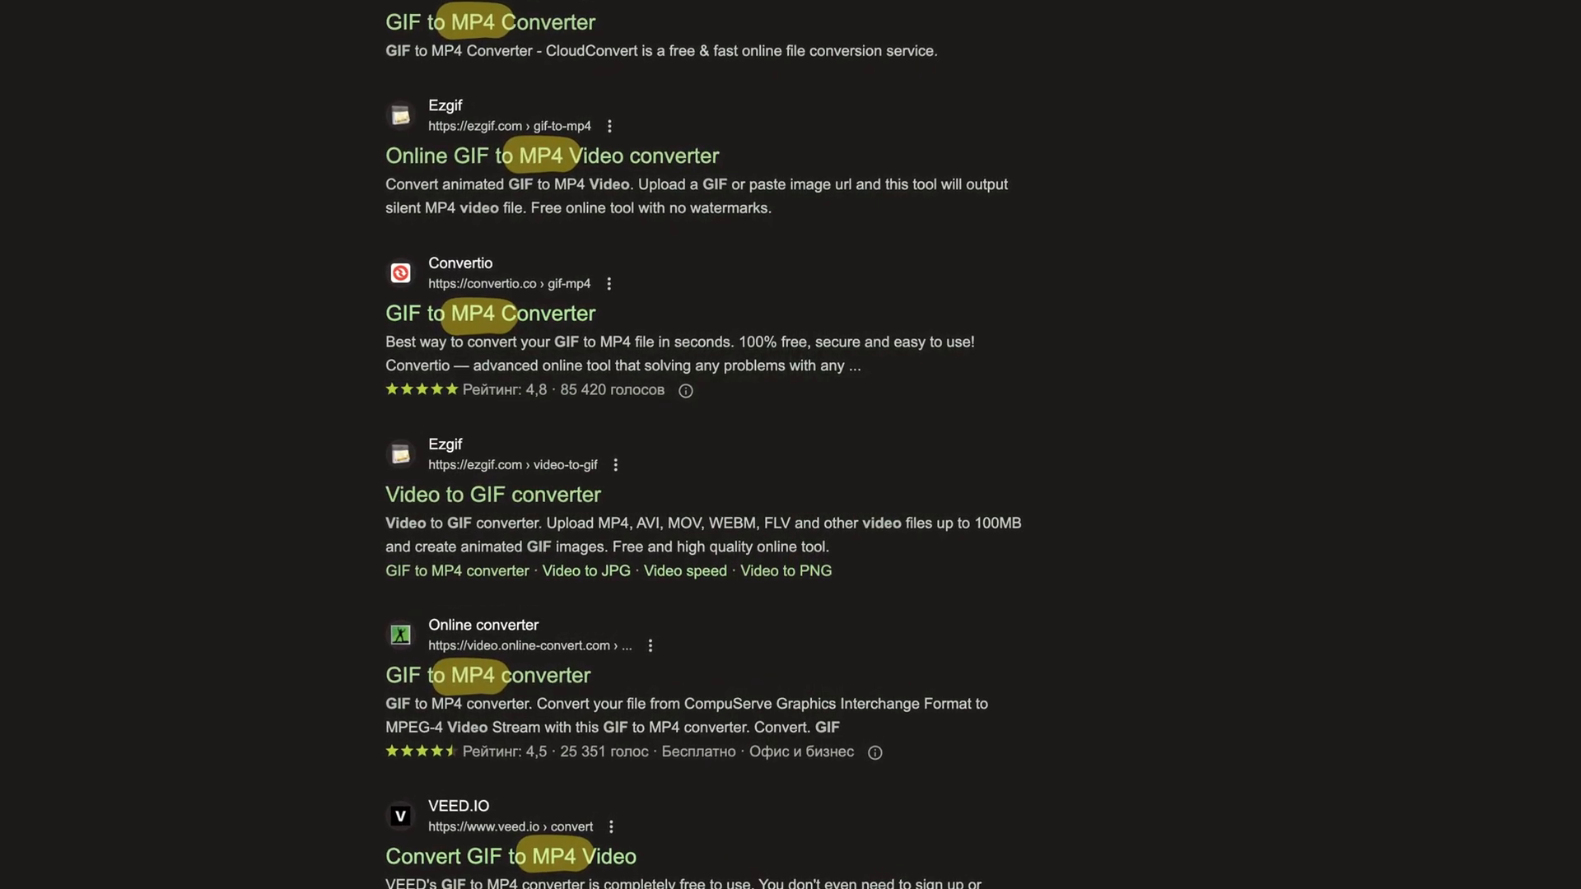
{"action": "scroll", "scroll_direction": "down", "scroll_amount": 3}
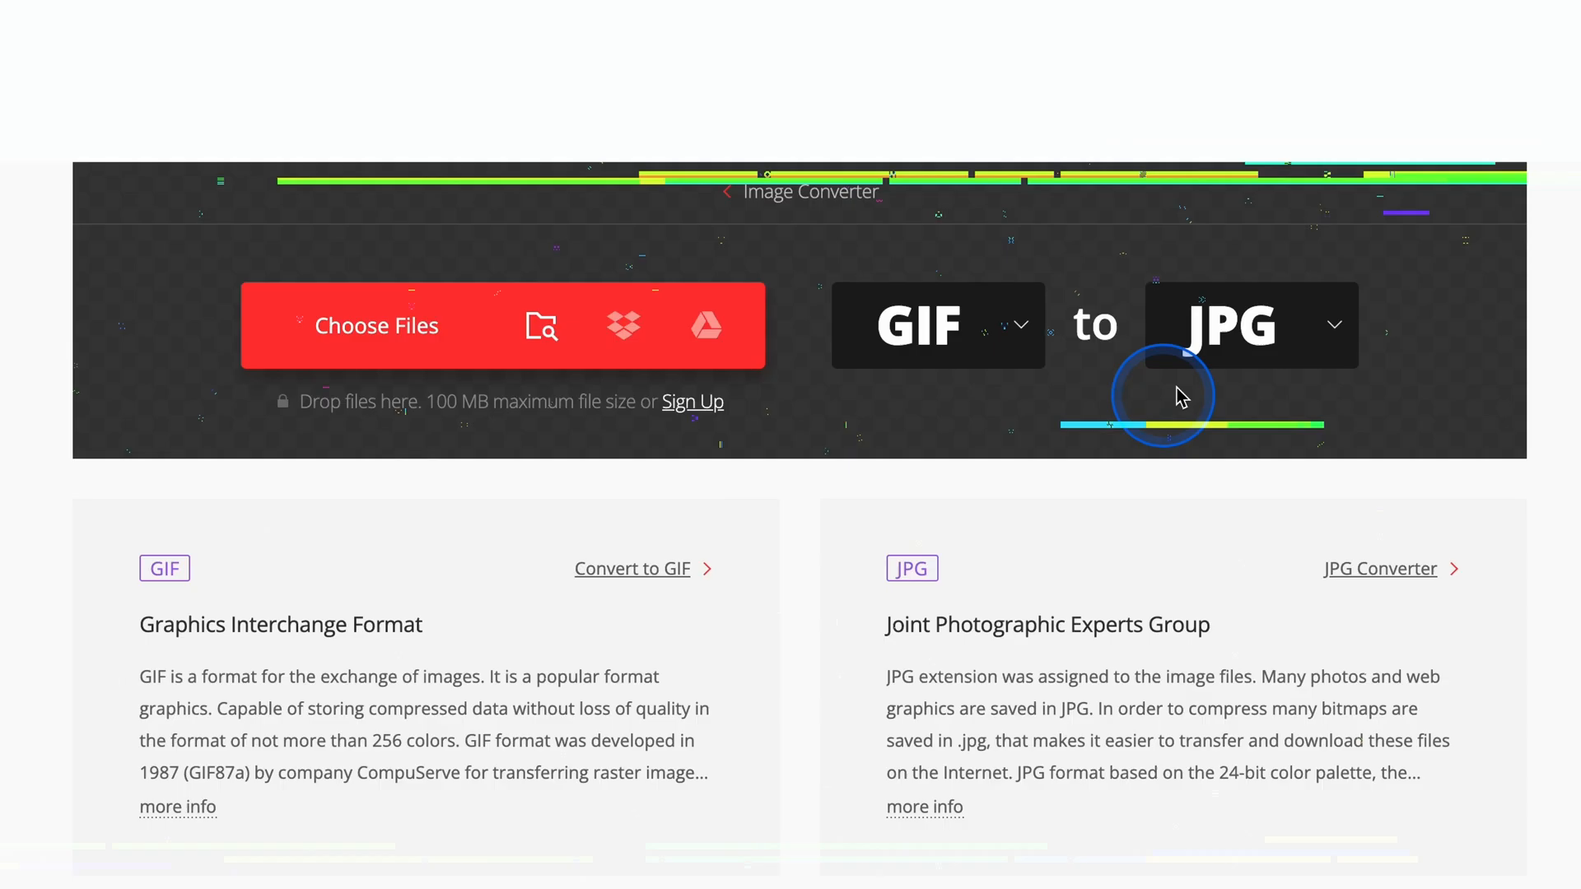
Convert the thumbs-up GIF to PNG and download emojibest_com_thumbs.png.zip
{"action": "left_click", "coordinate": [1248, 325]}
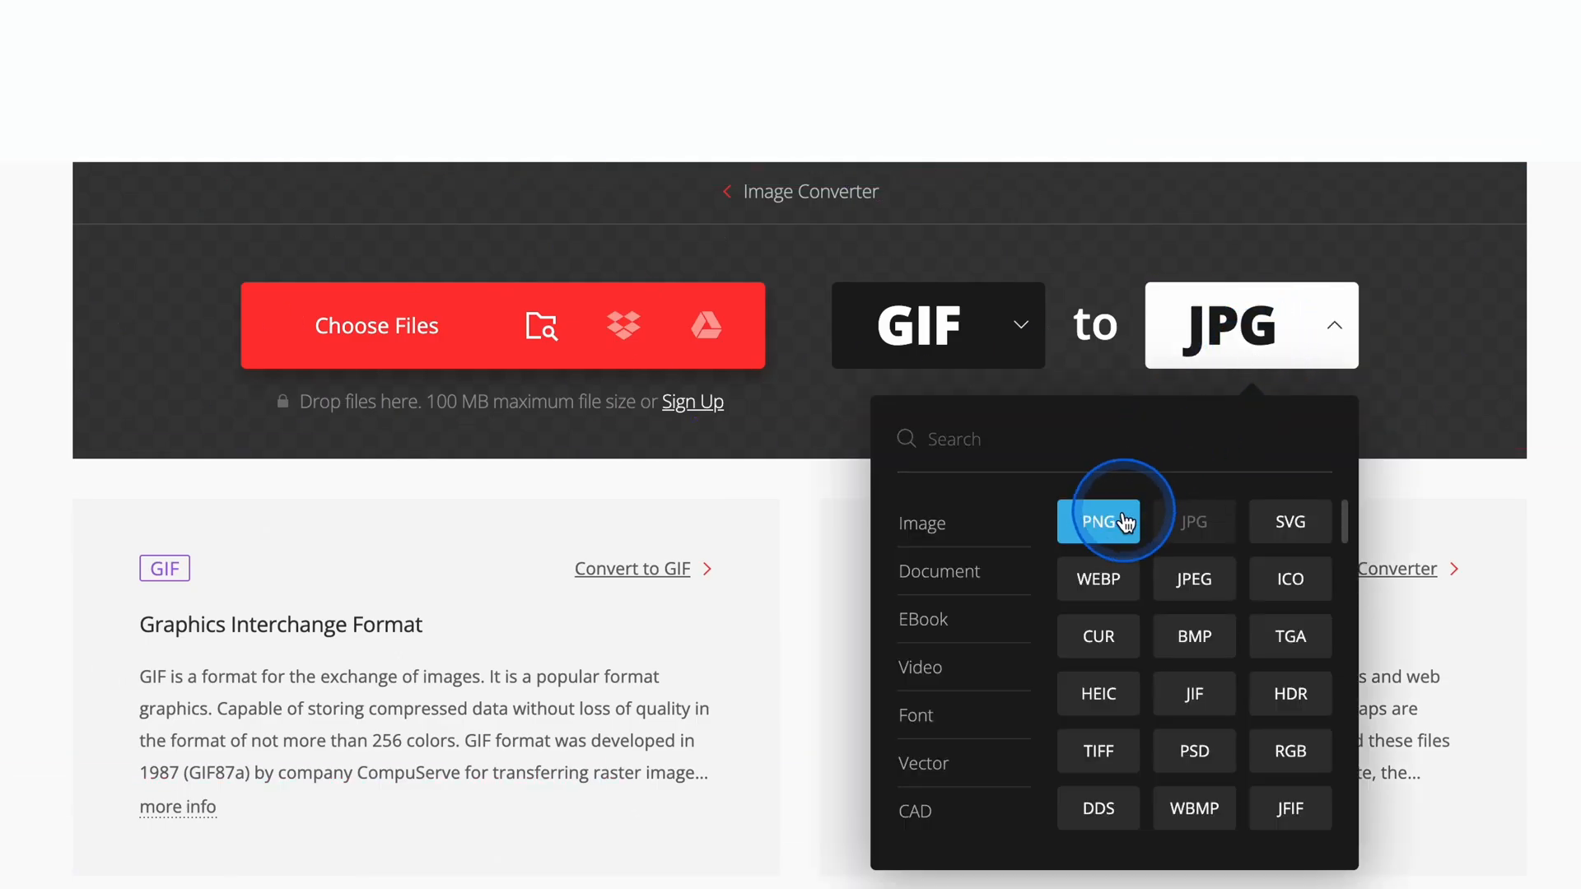
{"action": "left_click", "coordinate": [1098, 521]}
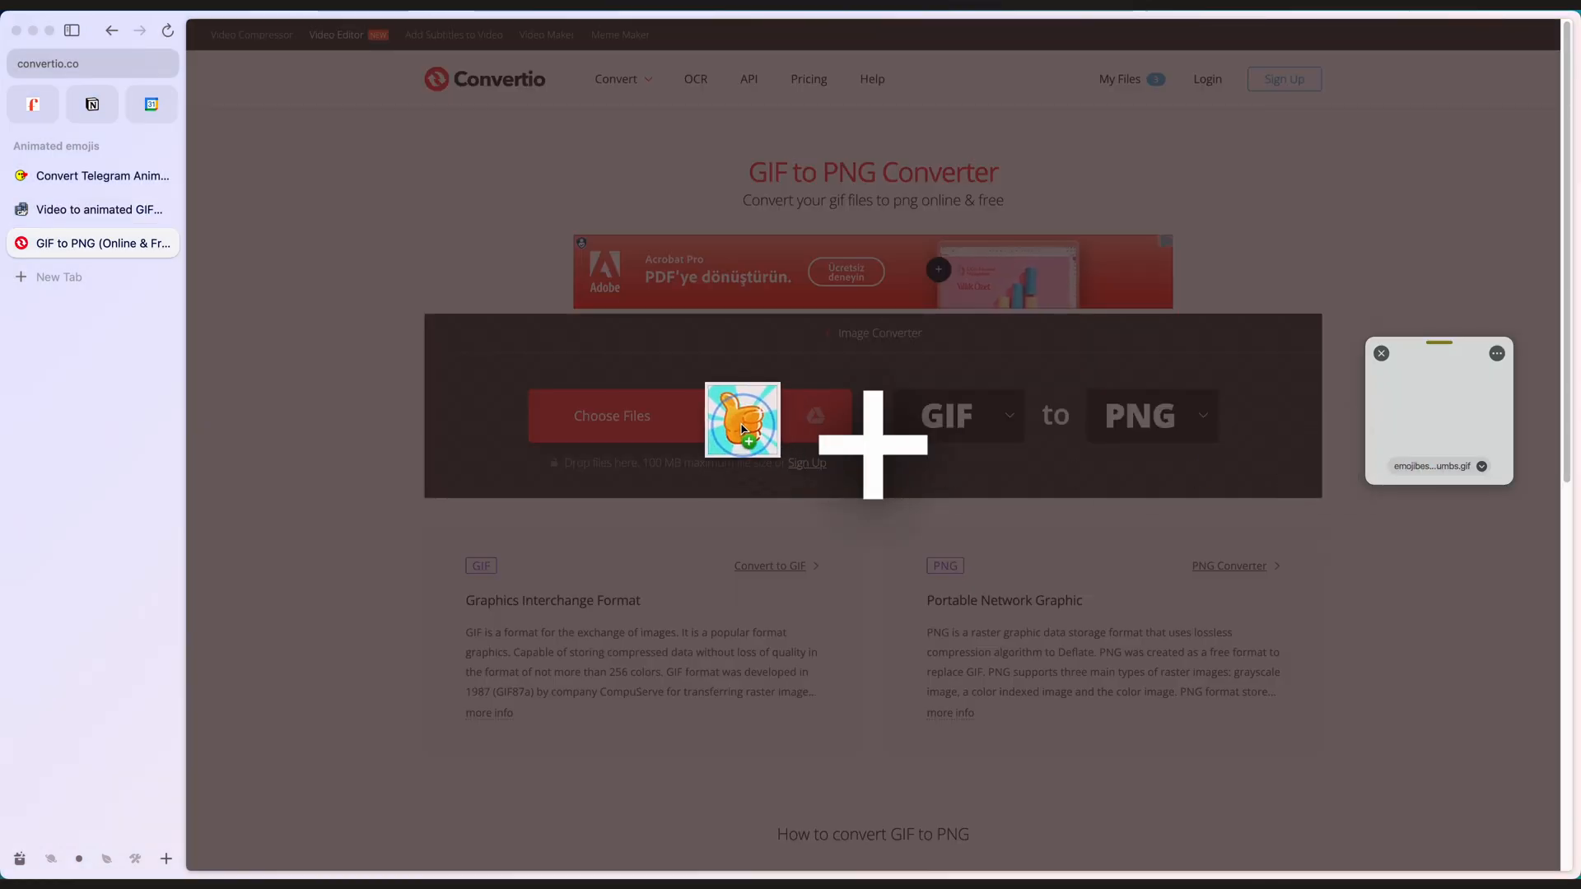
{"action": "left_click", "coordinate": [740, 417]}
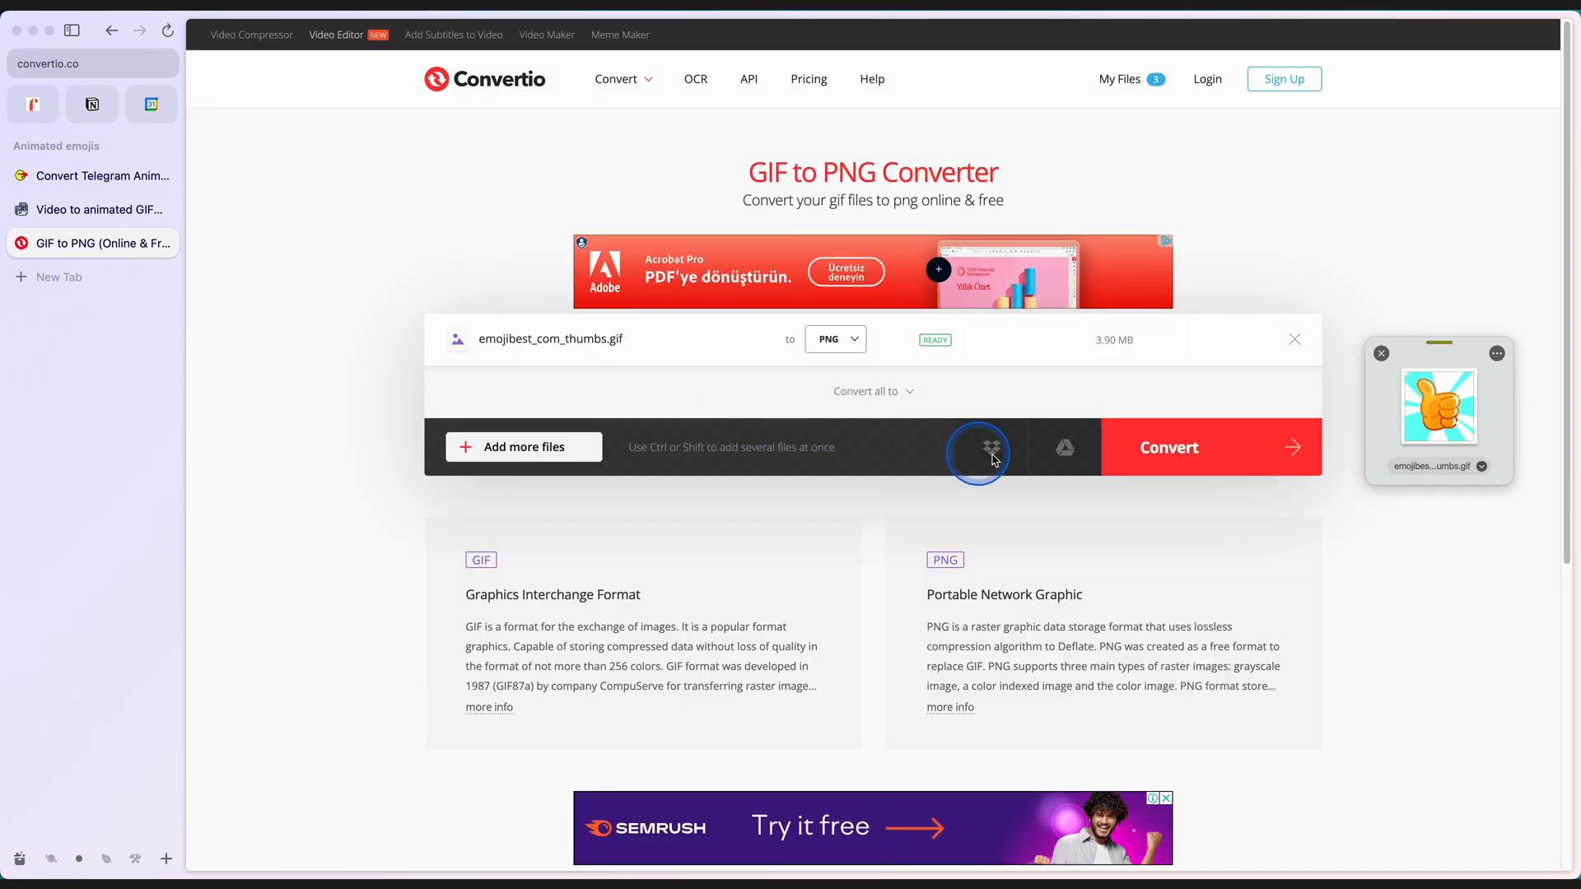
{"action": "left_click", "coordinate": [1168, 446]}
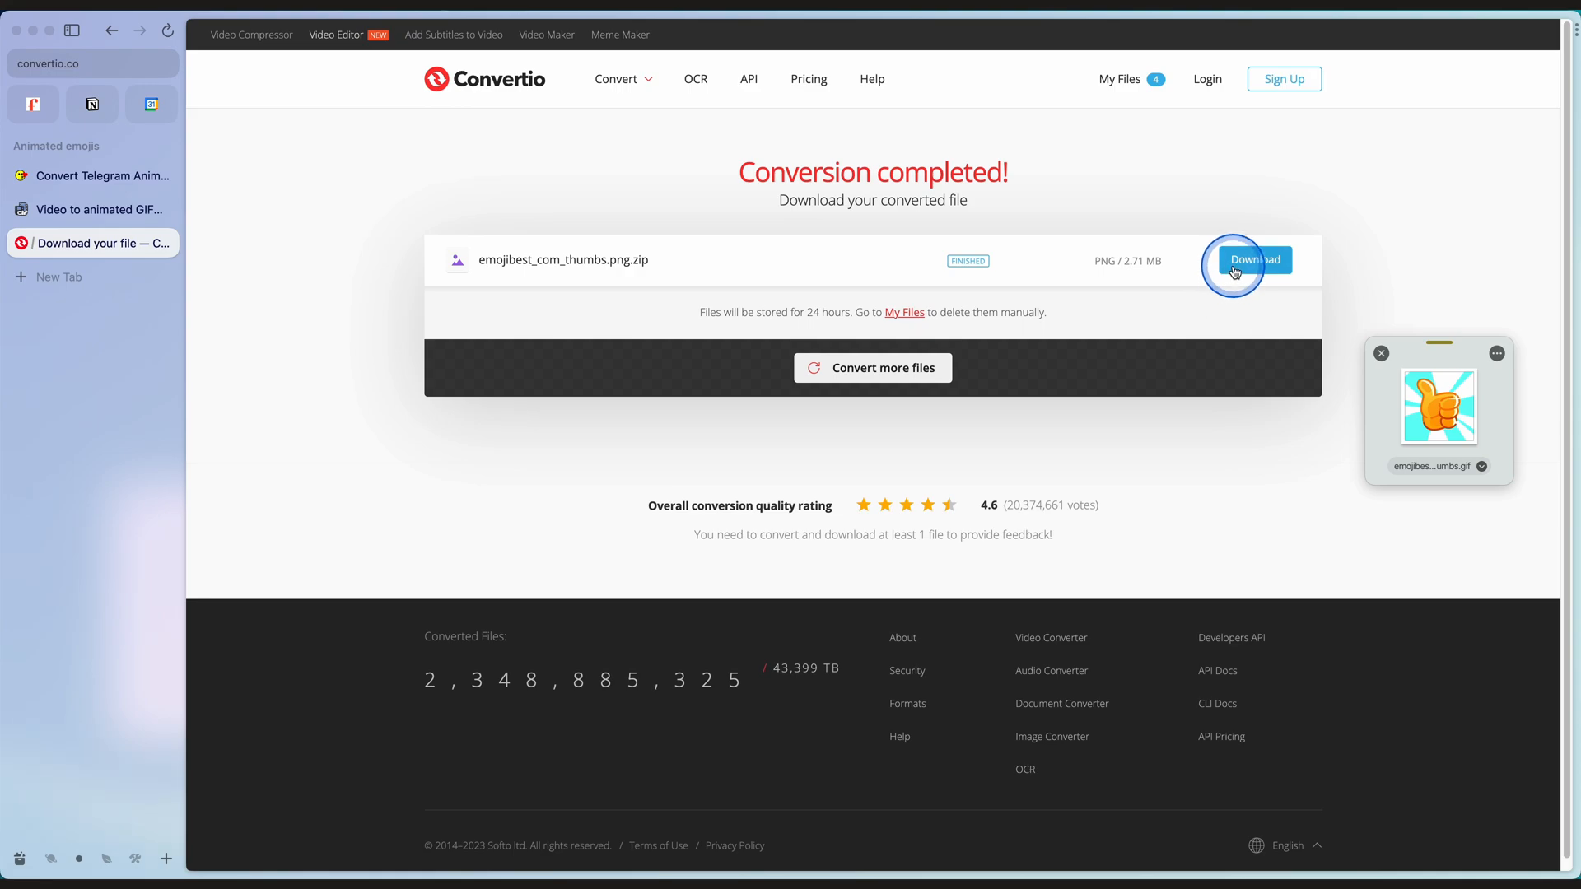
{"action": "left_click", "coordinate": [1254, 260]}
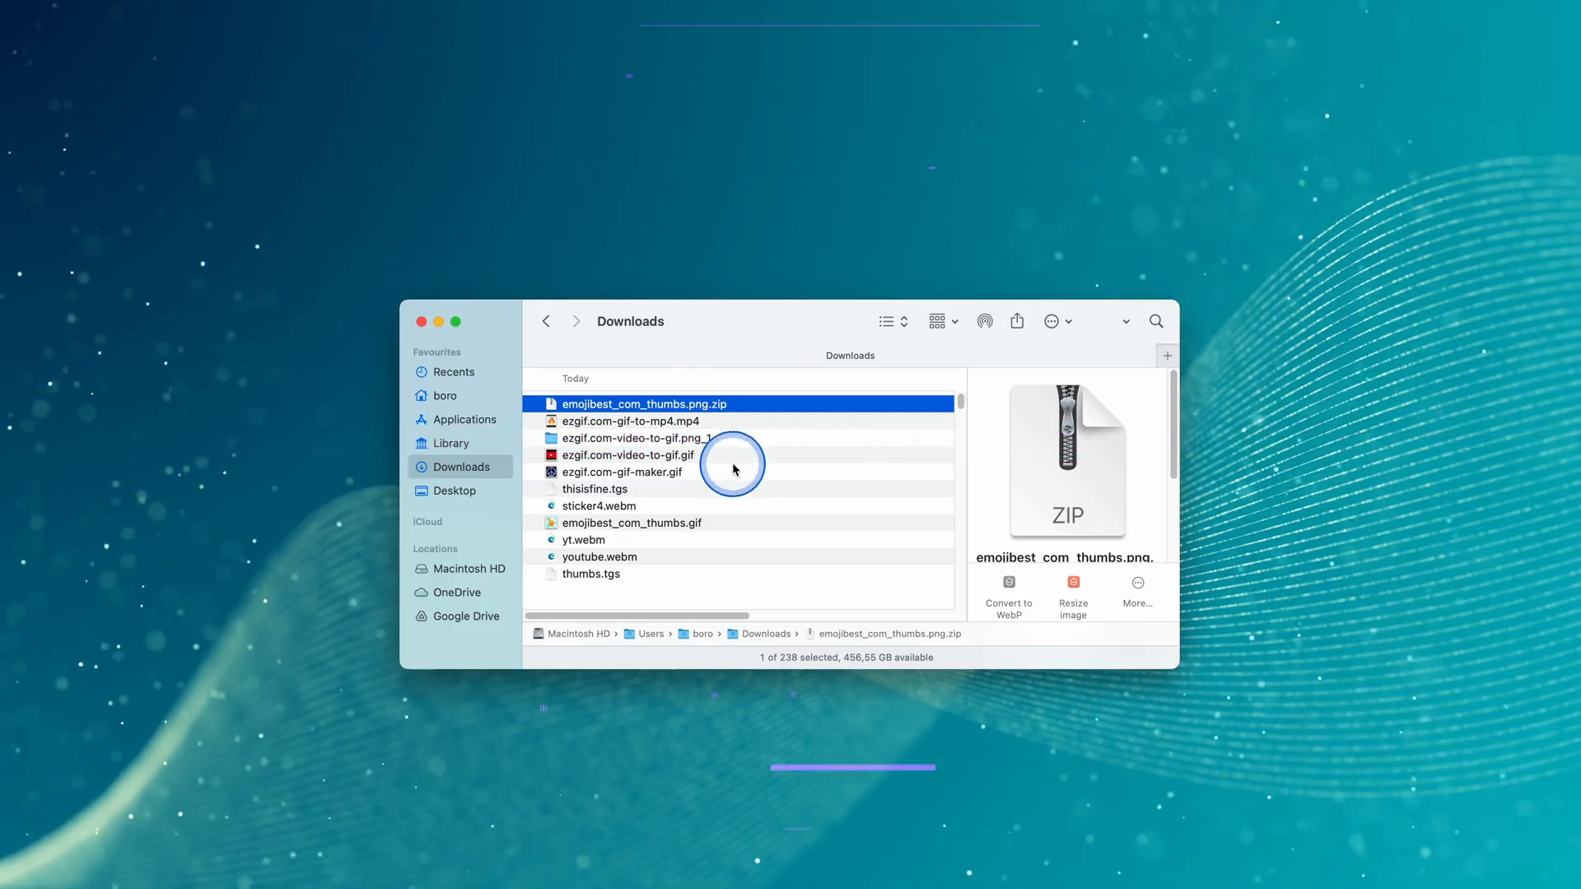
Double-click emojibest_com_thumbs.png.zip in Downloads to expand it with Archive Utility
{"action": "double_click", "coordinate": [642, 403]}
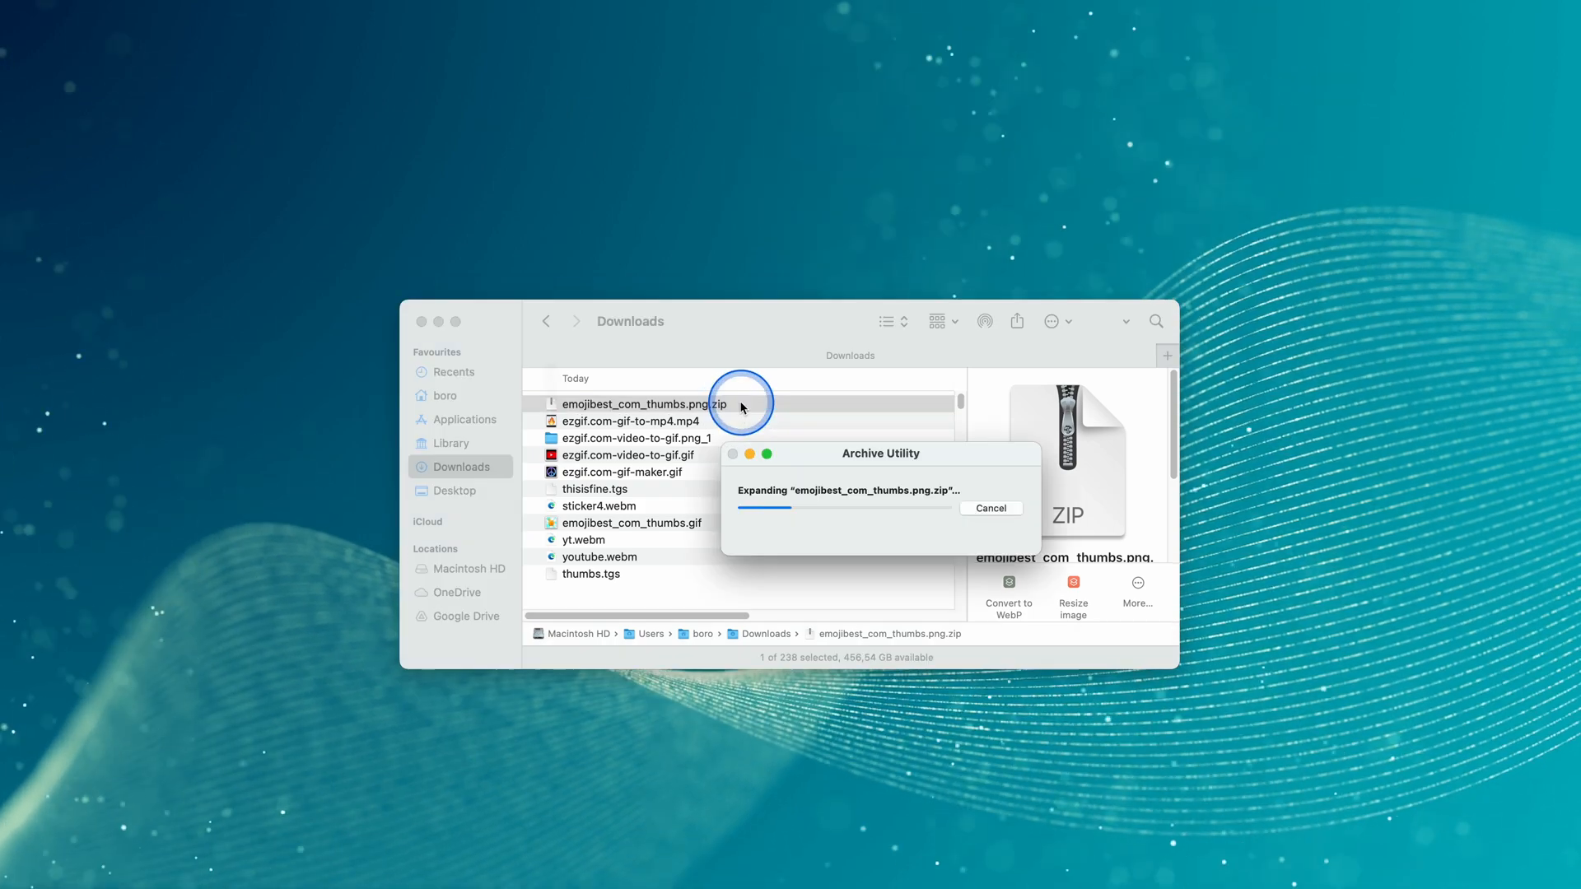